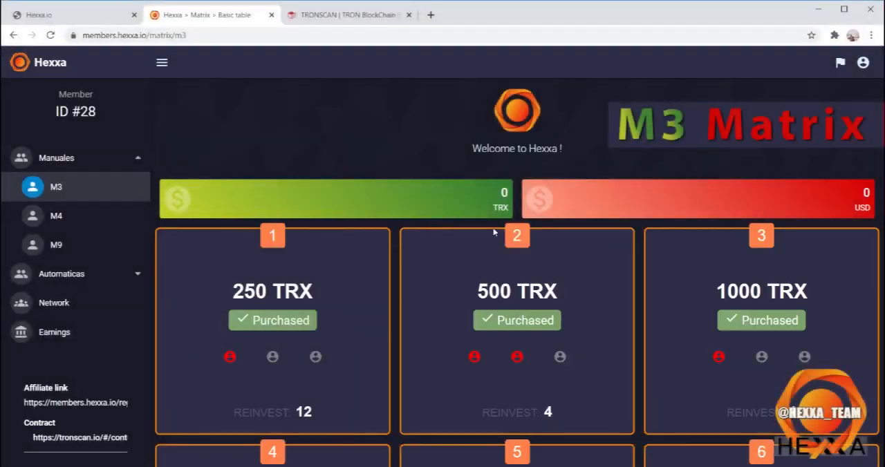
View the M4 matrix page, then the M9 matrix showing 15000 TRX.
{"action": "scroll", "scroll_direction": "down", "scroll_amount": 3}
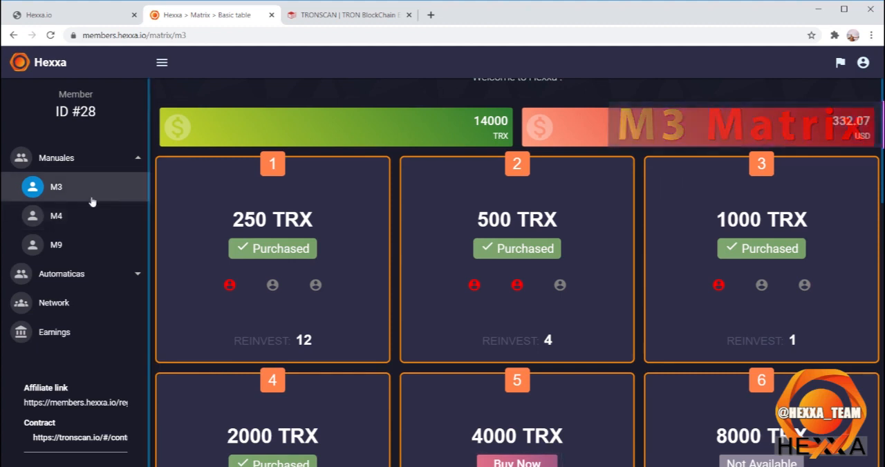
{"action": "left_click", "coordinate": [55, 216]}
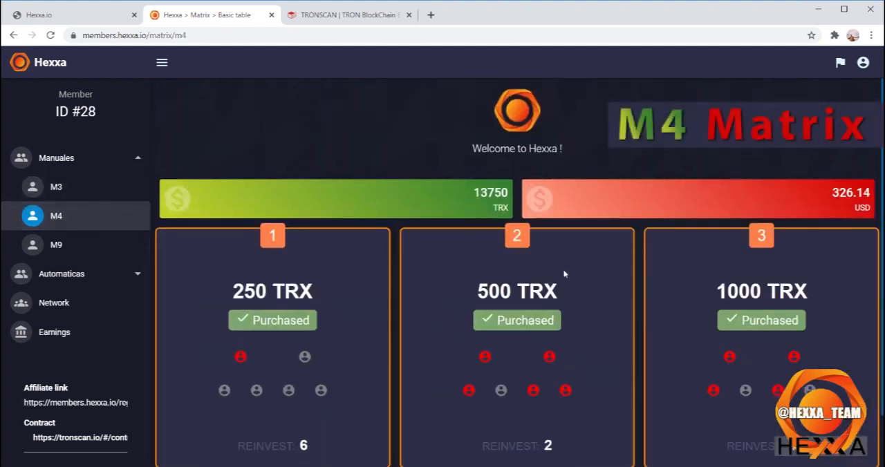
{"action": "scroll", "scroll_direction": "down", "scroll_amount": 3}
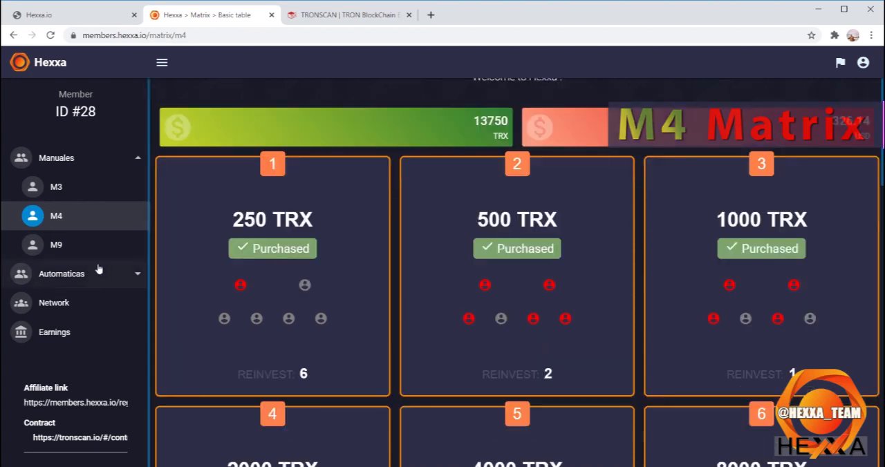
{"action": "left_click", "coordinate": [56, 244]}
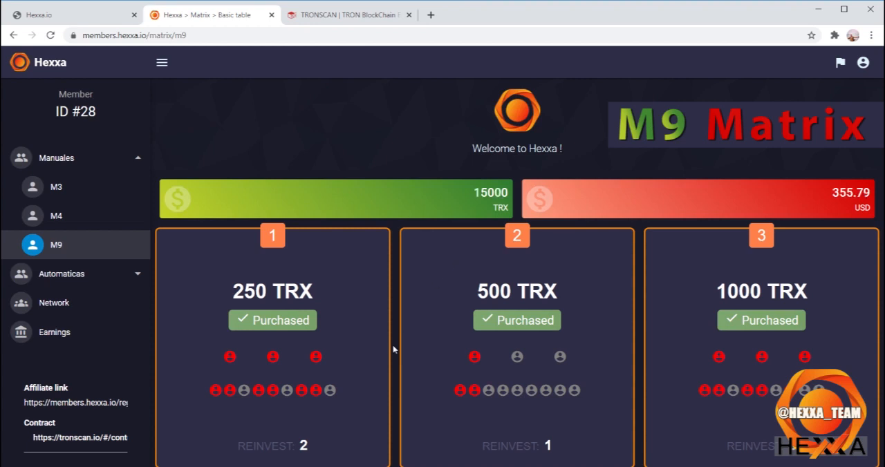
{"action": "mouse_move", "coordinate": [351, 452]}
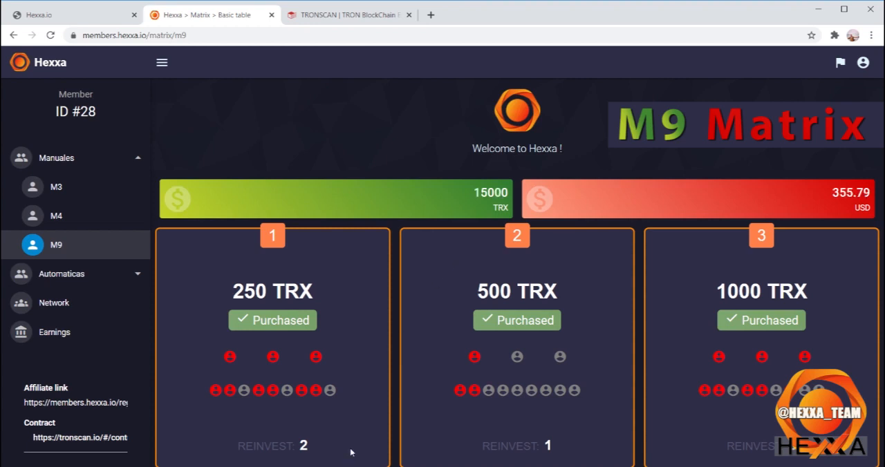
Expand Automaticas and view the A3, A4, then A9 (1500 TRX) matrix pages.
{"action": "left_click", "coordinate": [62, 273]}
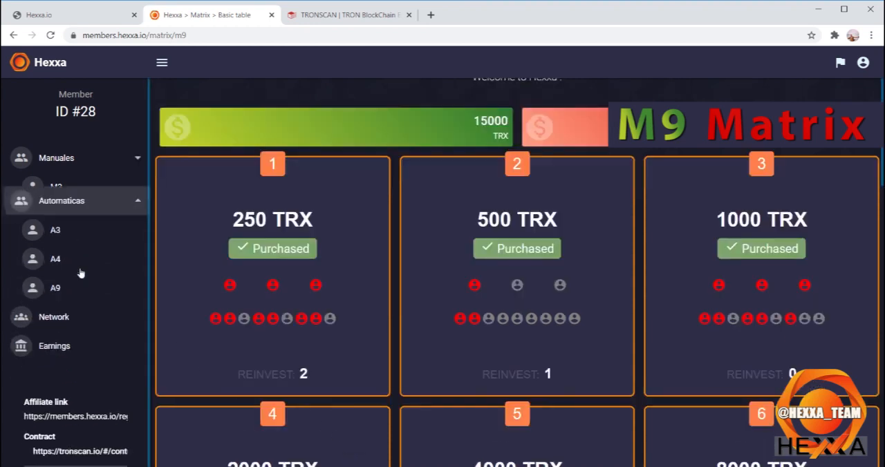
{"action": "left_click", "coordinate": [56, 230]}
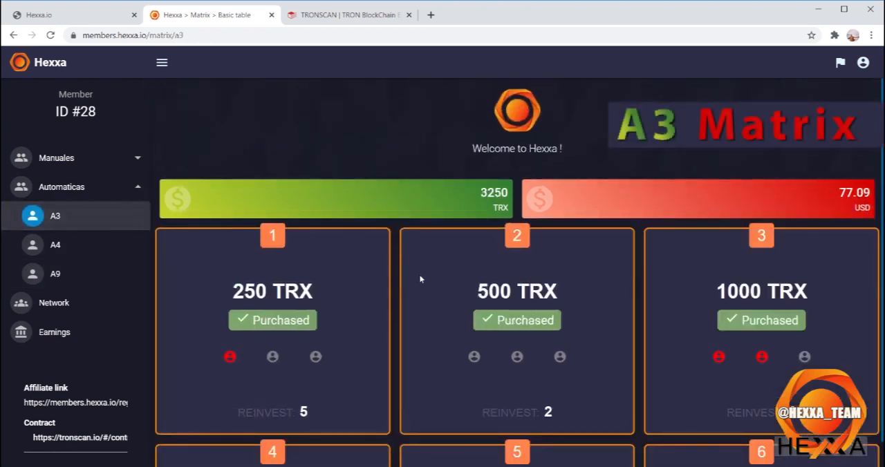
{"action": "left_click", "coordinate": [55, 245]}
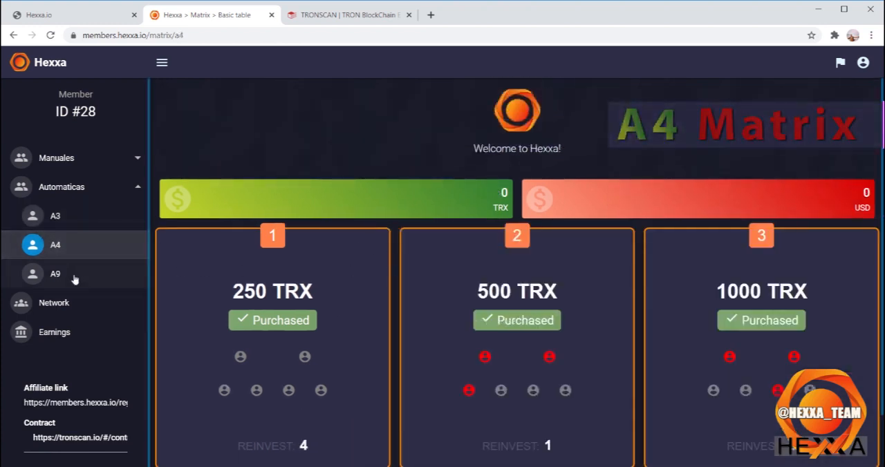
{"action": "left_click", "coordinate": [54, 274]}
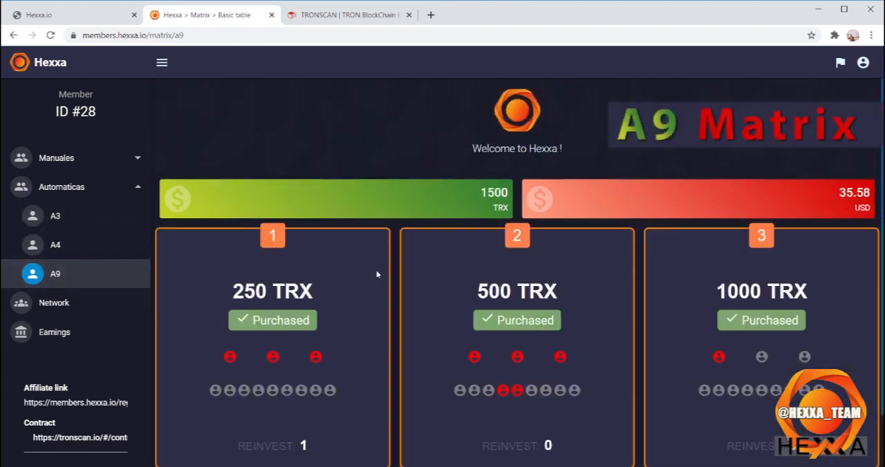
{"action": "scroll", "scroll_direction": "down", "scroll_amount": 3}
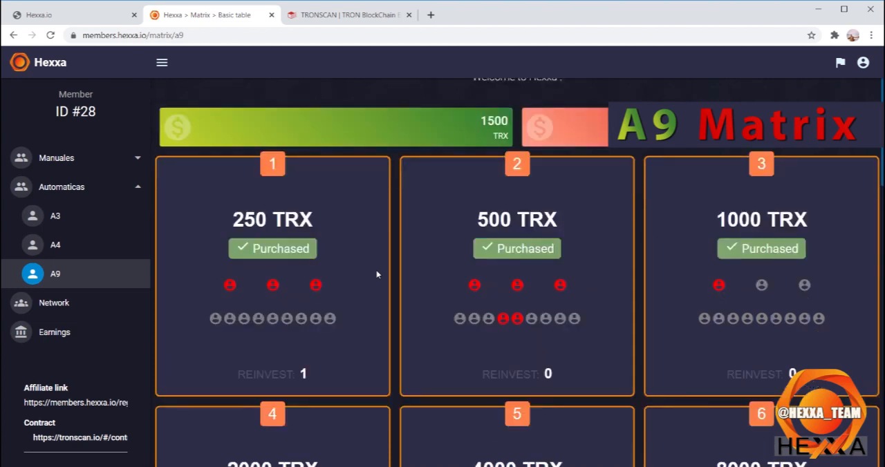
Open Earnings and scroll the payout table to the 20-08-20 entries.
{"action": "left_click", "coordinate": [54, 333]}
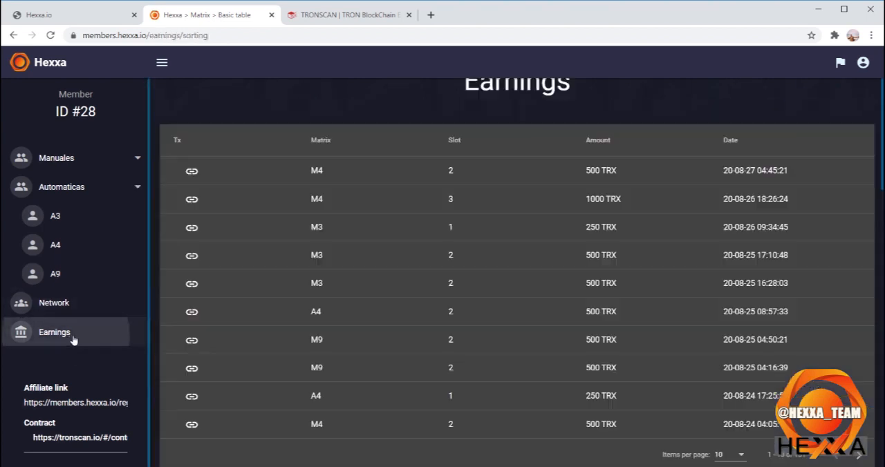
{"action": "scroll", "scroll_direction": "up", "scroll_amount": 3}
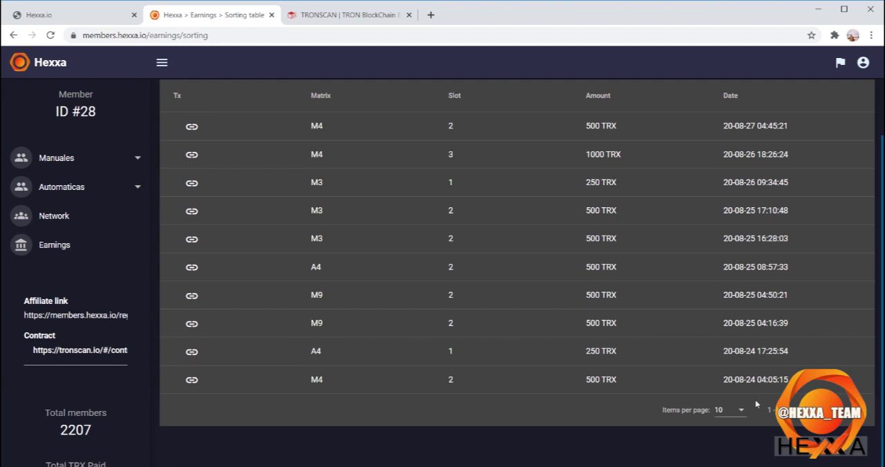
{"action": "scroll", "scroll_direction": "down", "scroll_amount": 3}
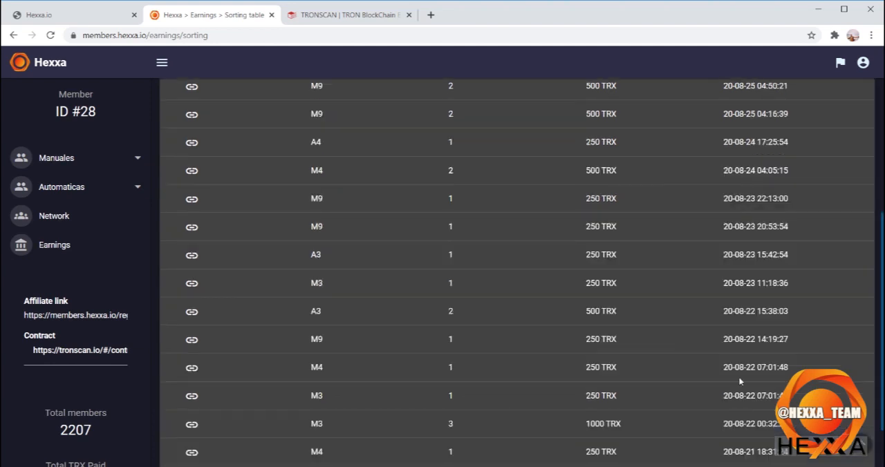
{"action": "scroll", "scroll_direction": "down", "scroll_amount": 3}
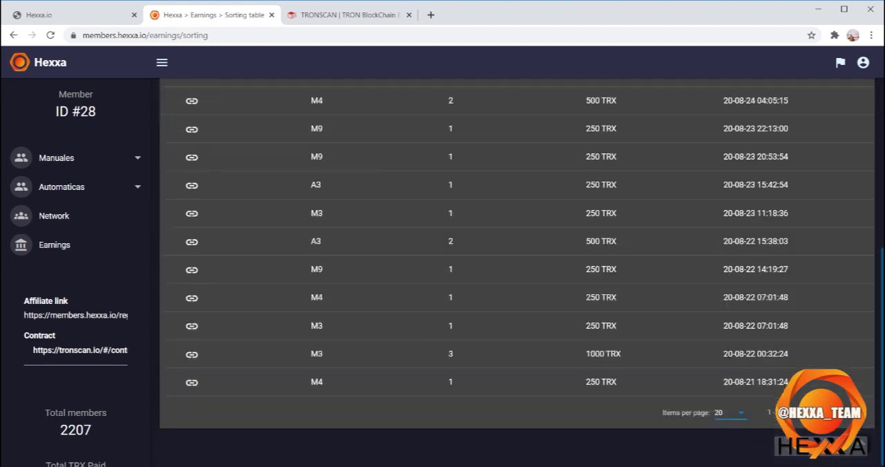
{"action": "scroll", "scroll_direction": "down", "scroll_amount": 3}
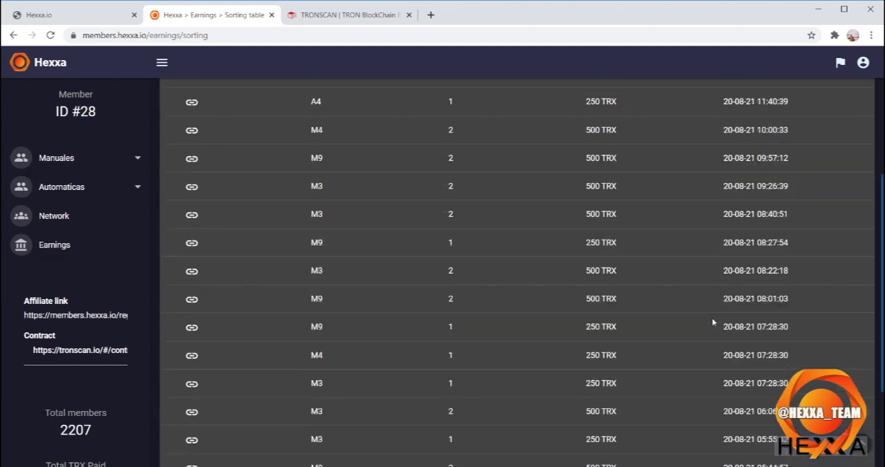
{"action": "scroll", "scroll_direction": "down", "scroll_amount": 3}
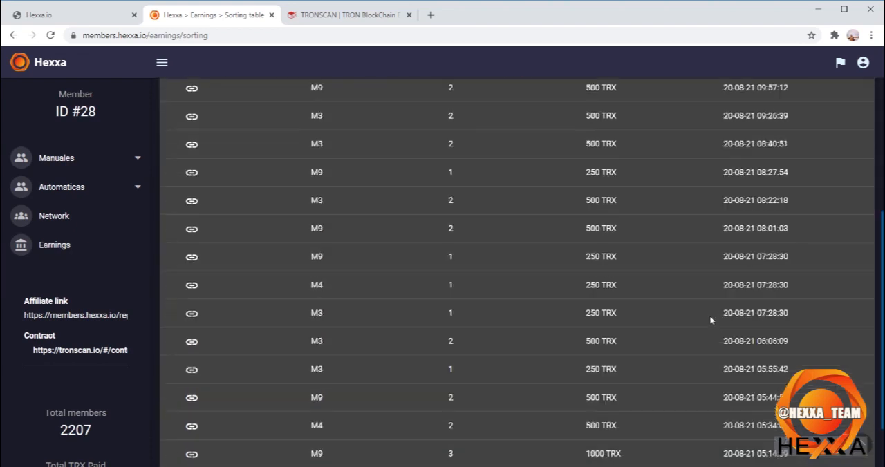
{"action": "scroll", "scroll_direction": "down", "scroll_amount": 3}
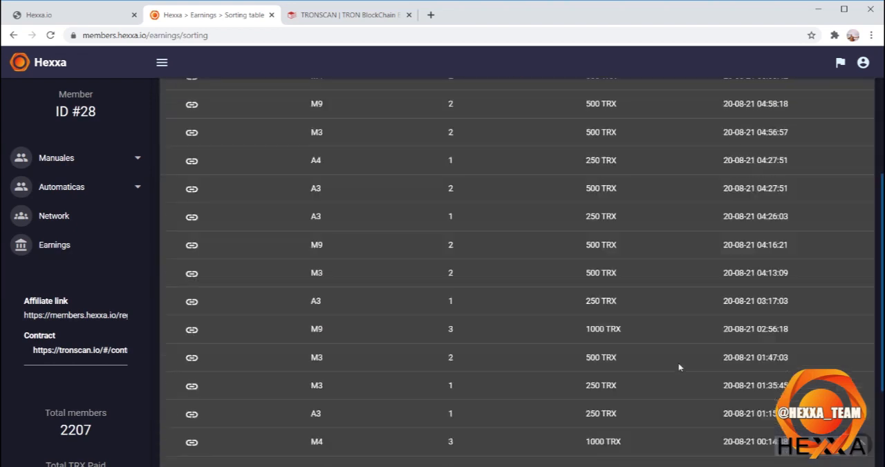
{"action": "scroll", "scroll_direction": "down", "scroll_amount": 3}
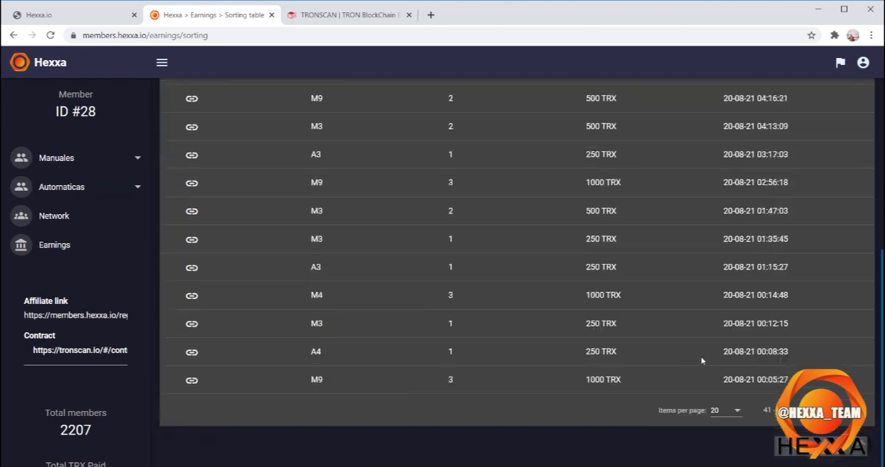
{"action": "scroll", "scroll_direction": "down", "scroll_amount": 3}
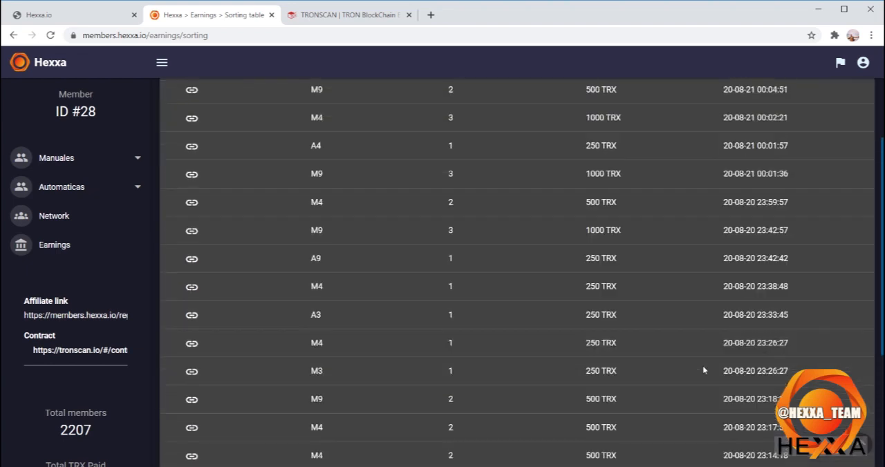
{"action": "scroll", "scroll_direction": "down", "scroll_amount": 3}
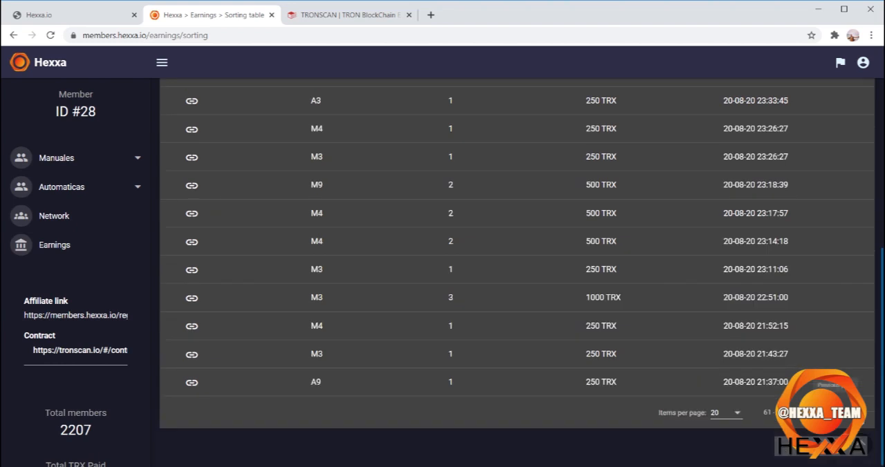
{"action": "scroll", "scroll_direction": "up", "scroll_amount": 3}
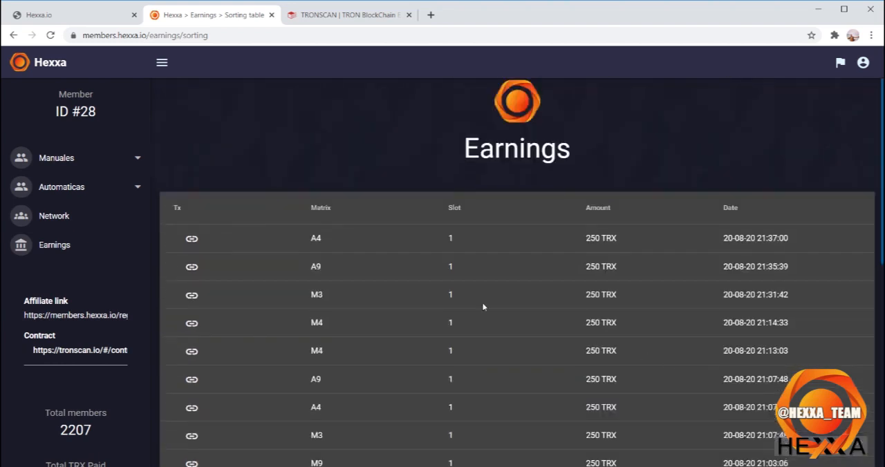